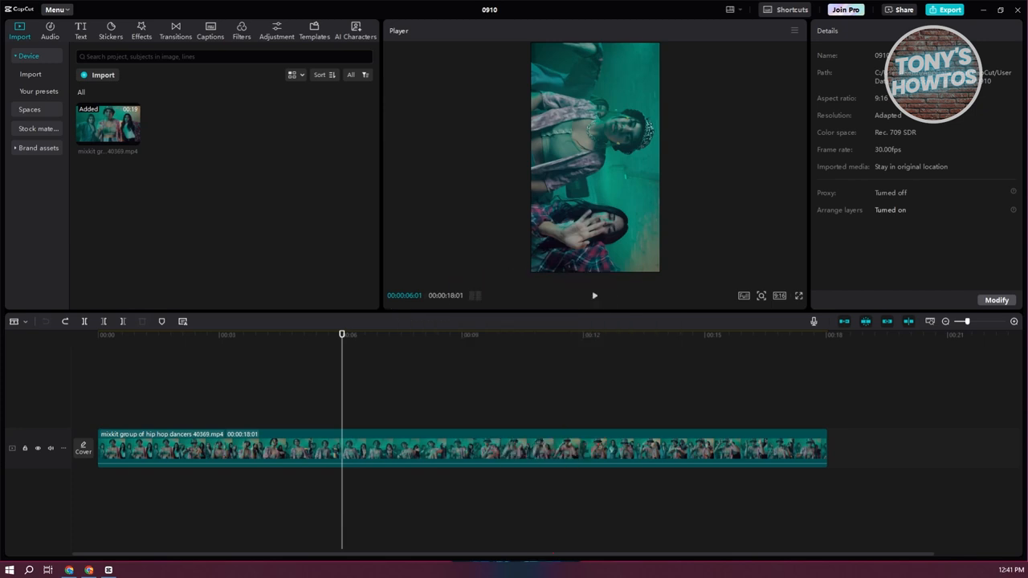
mouse_move(715, 383)
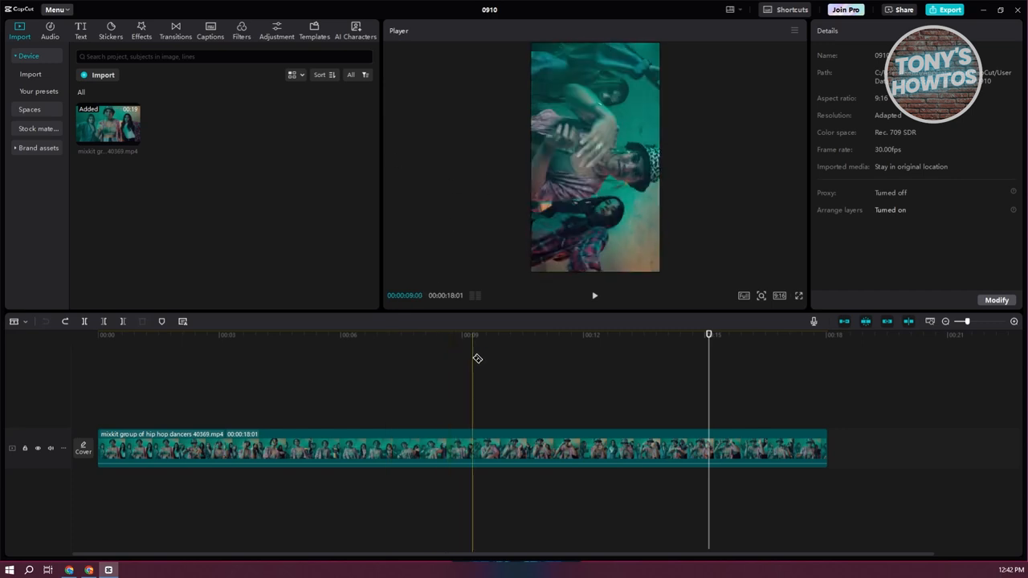
- Show the Timeline shortcuts list where Split mode is bound to B
click(791, 10)
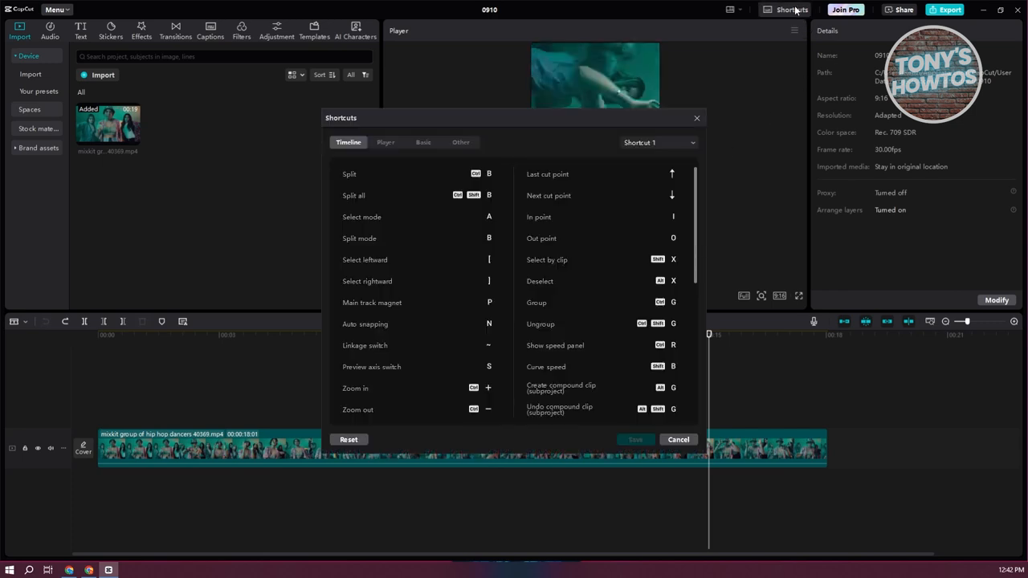
mouse_move(760, 315)
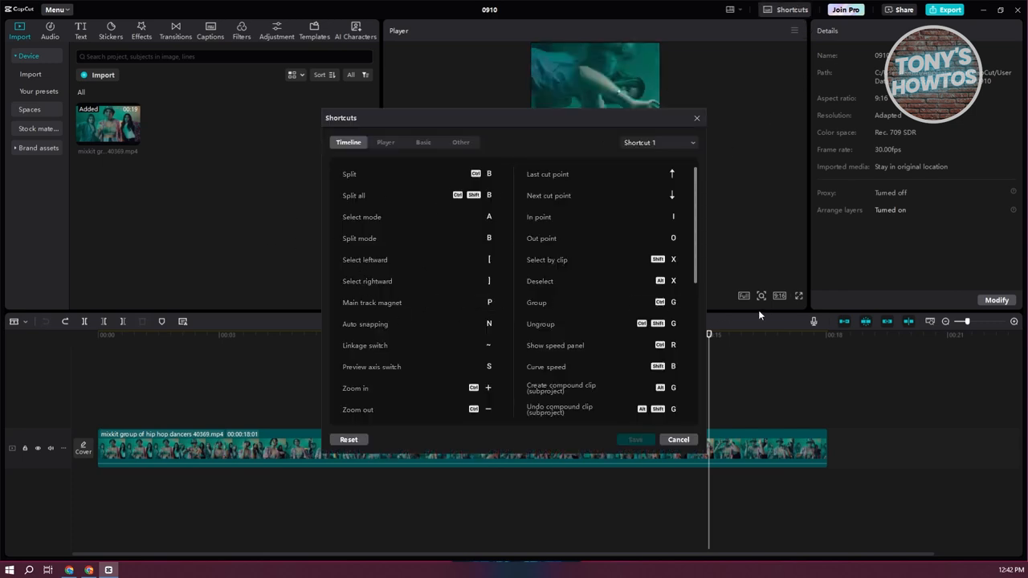
click(474, 238)
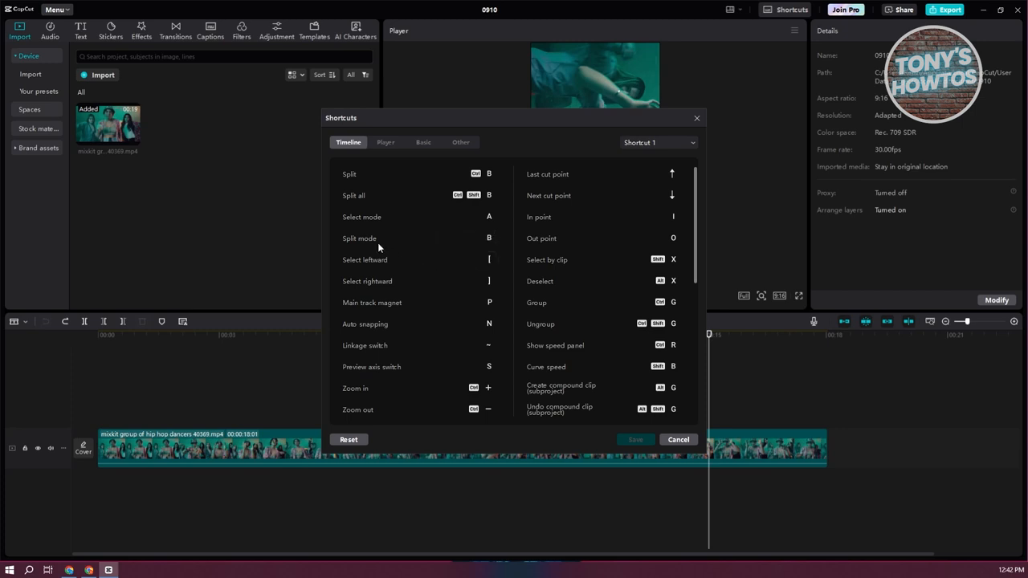
click(678, 440)
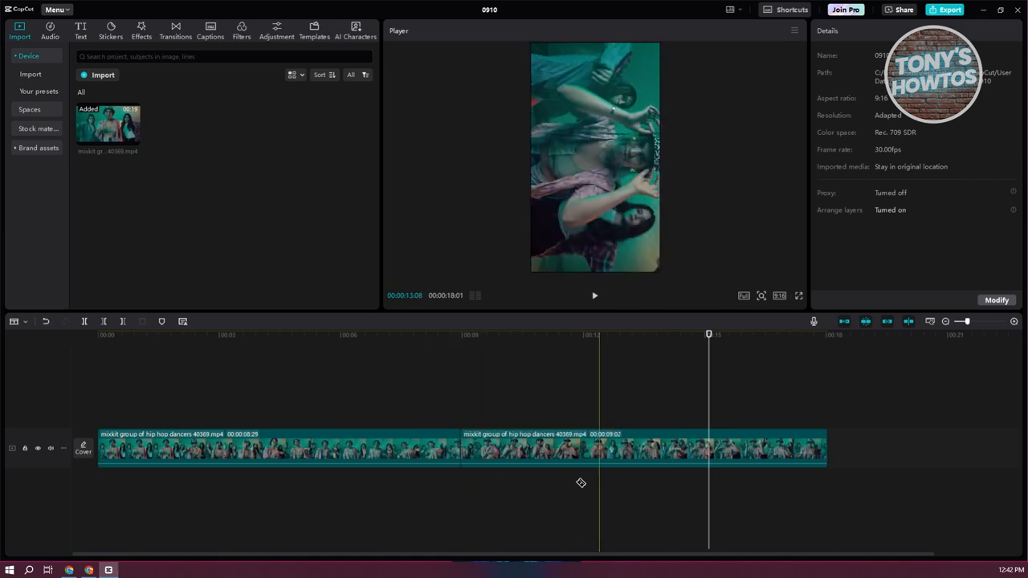
- Close the shortcuts, split the dancers clip, then undo so it stays one segment
click(800, 335)
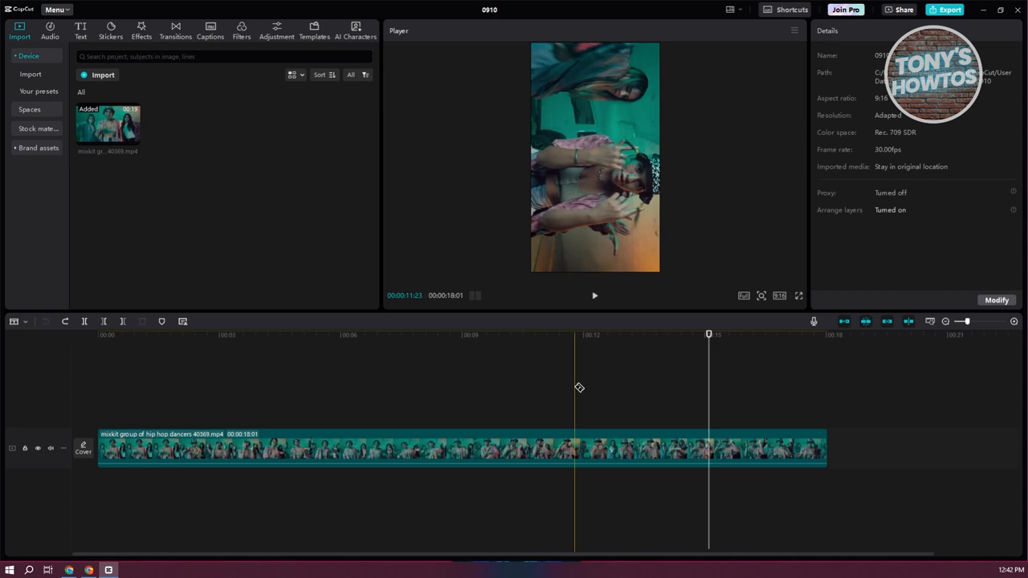
drag(575, 382, 537, 382)
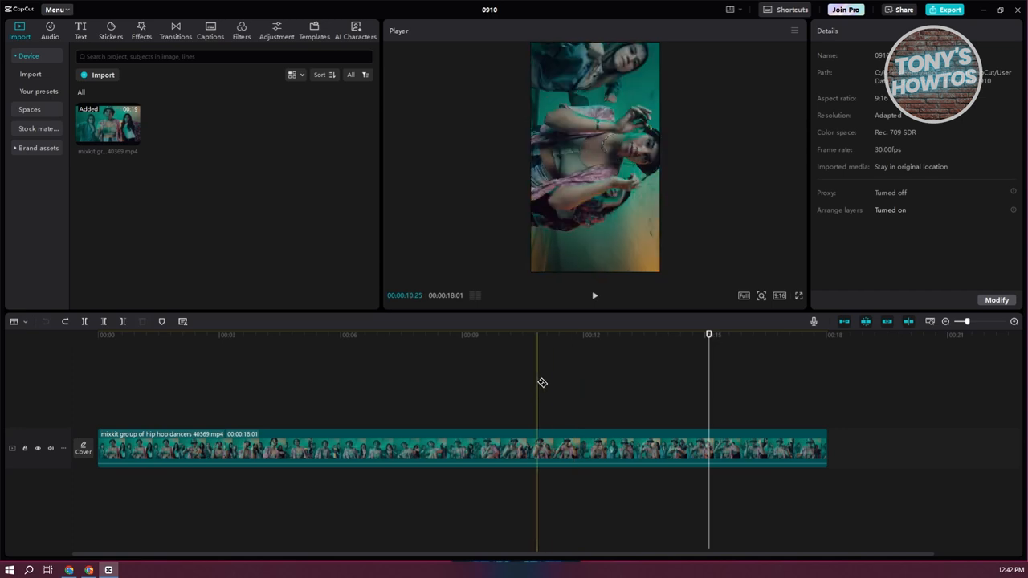